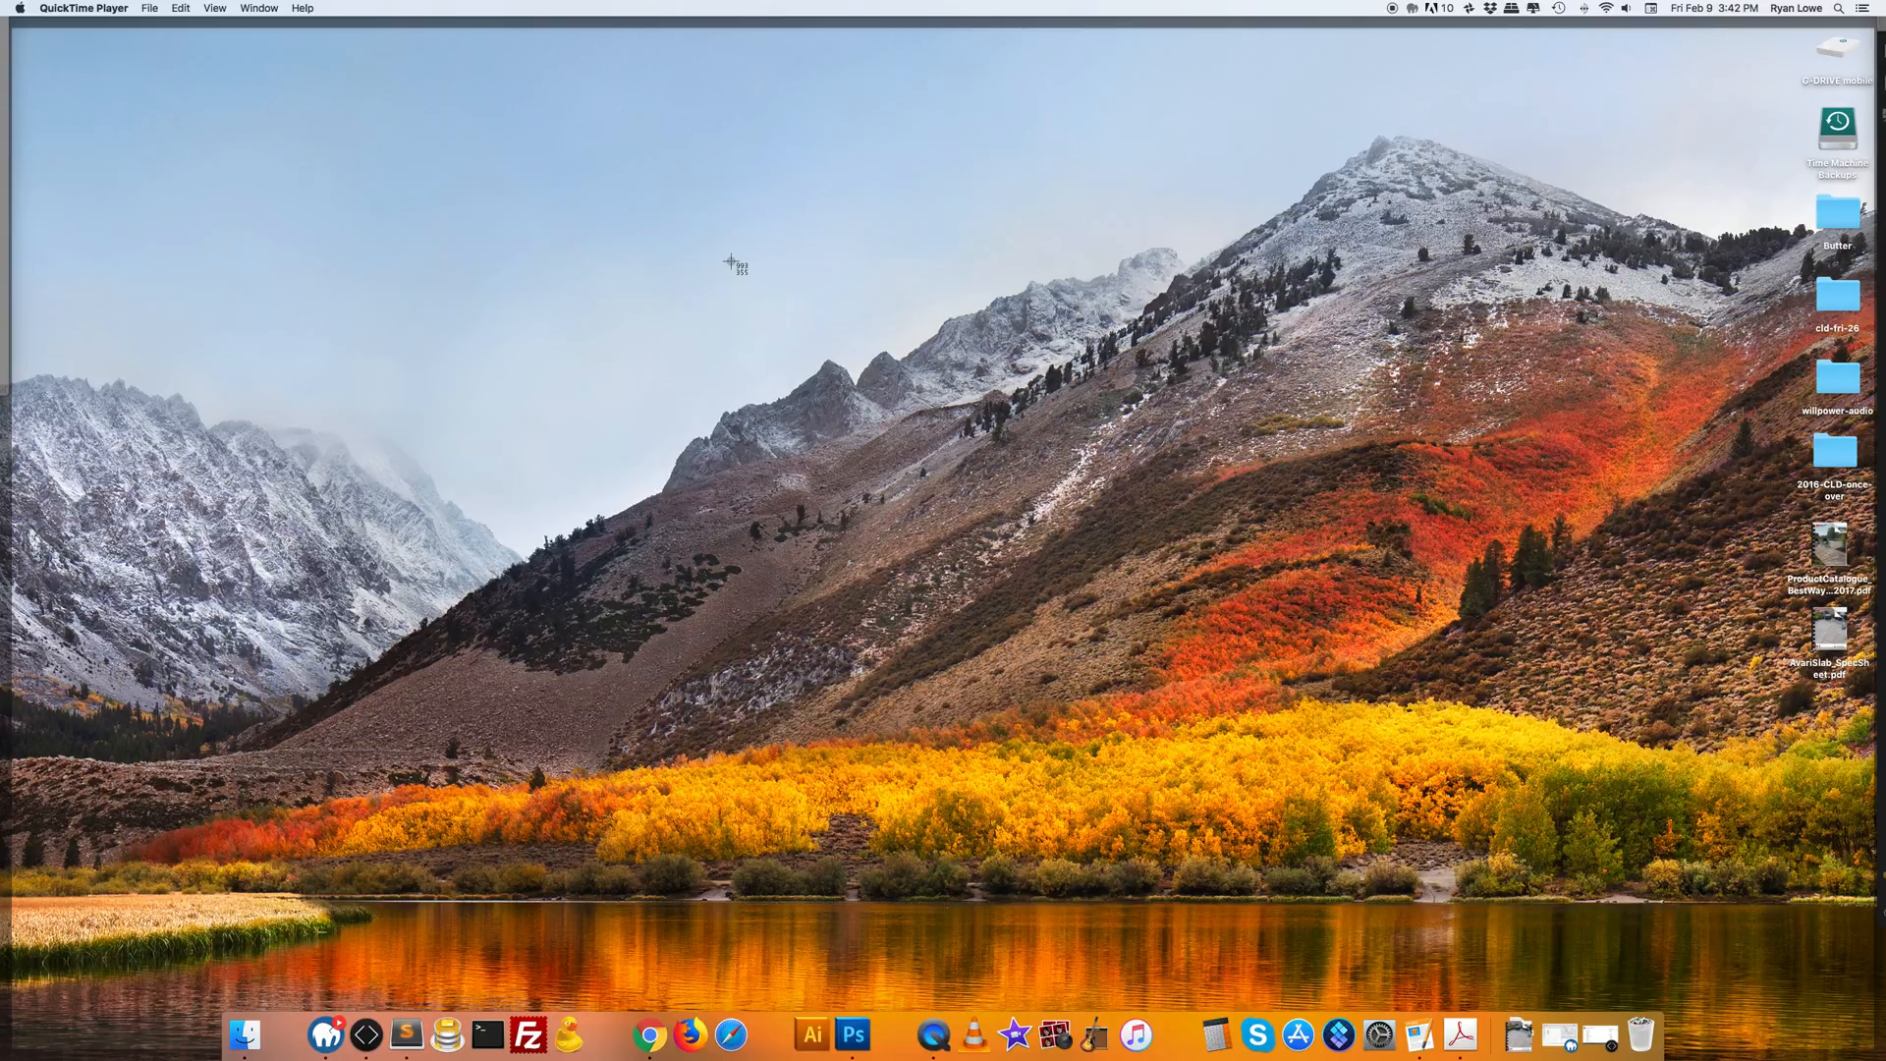
# Capture a macOS screenshot of the Best Way Stone catalogue cover in Acrobat
pyautogui.moveTo(735, 261); pyautogui.dragTo(719, 310)
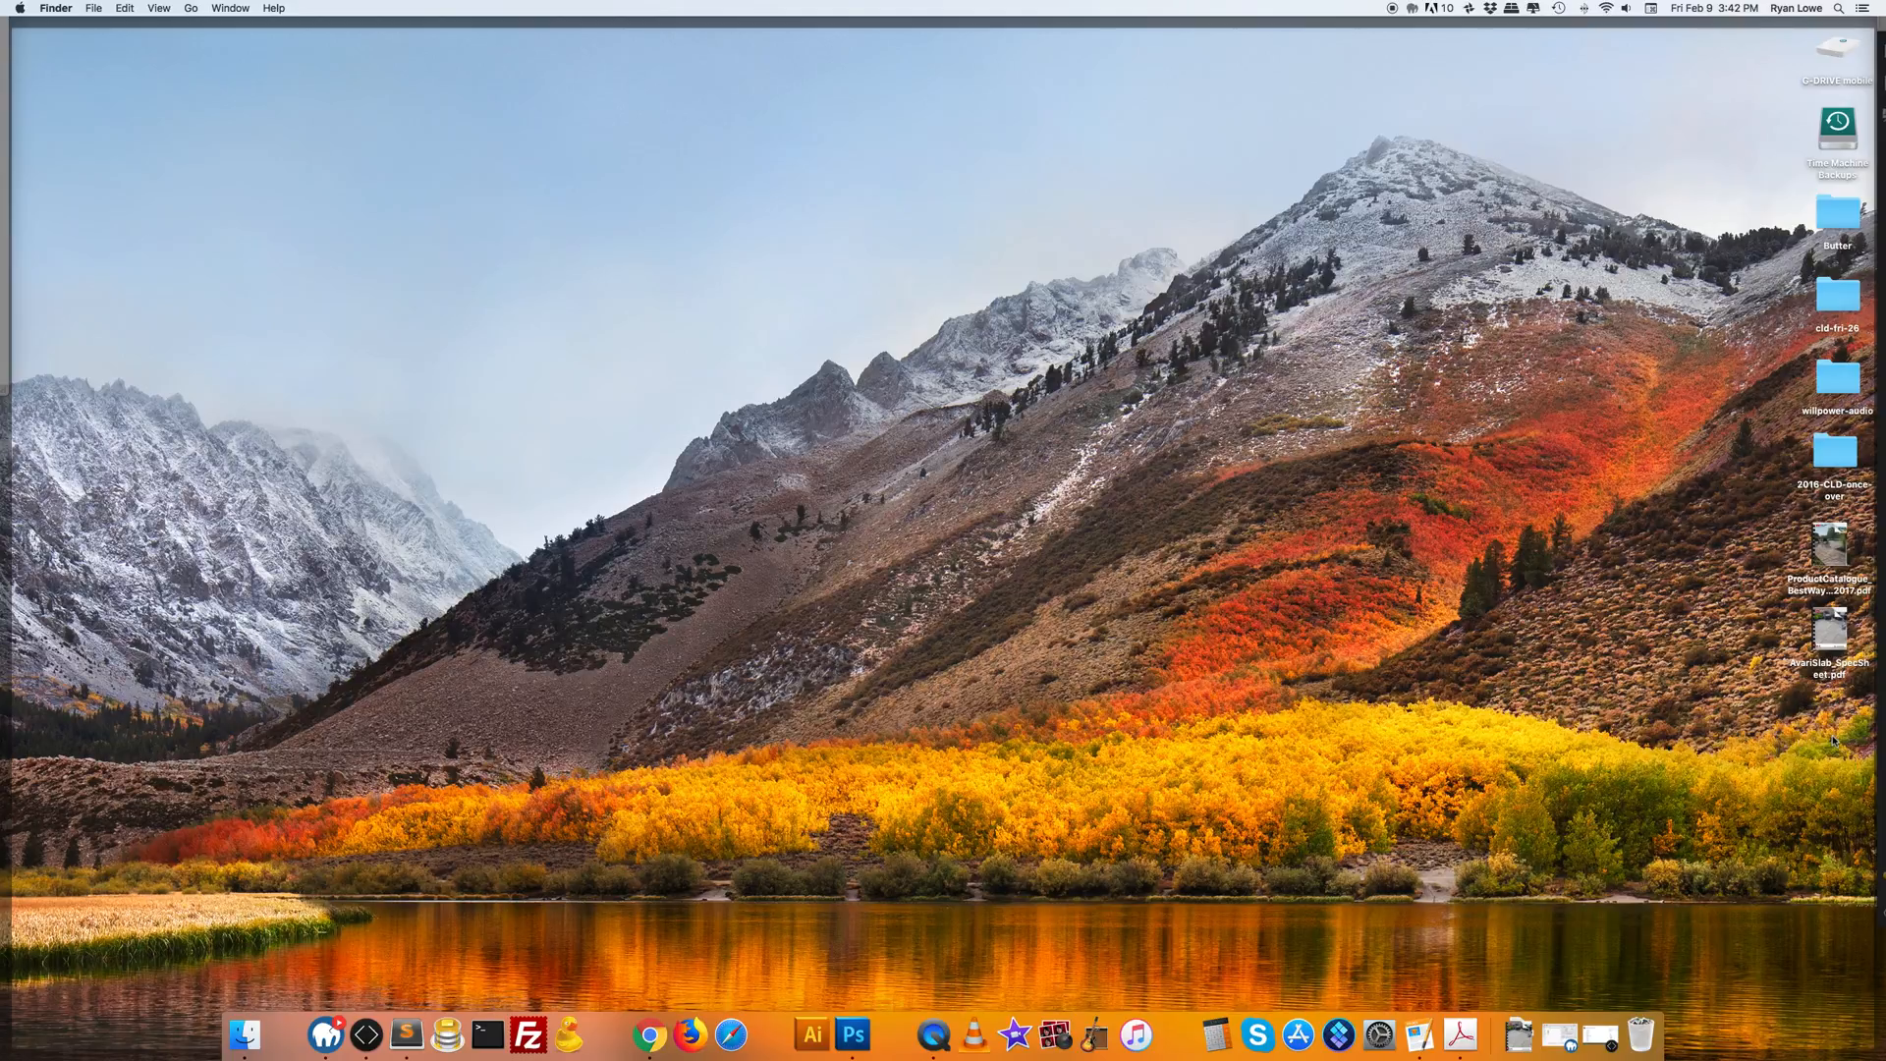
pyautogui.moveTo(1250, 421)
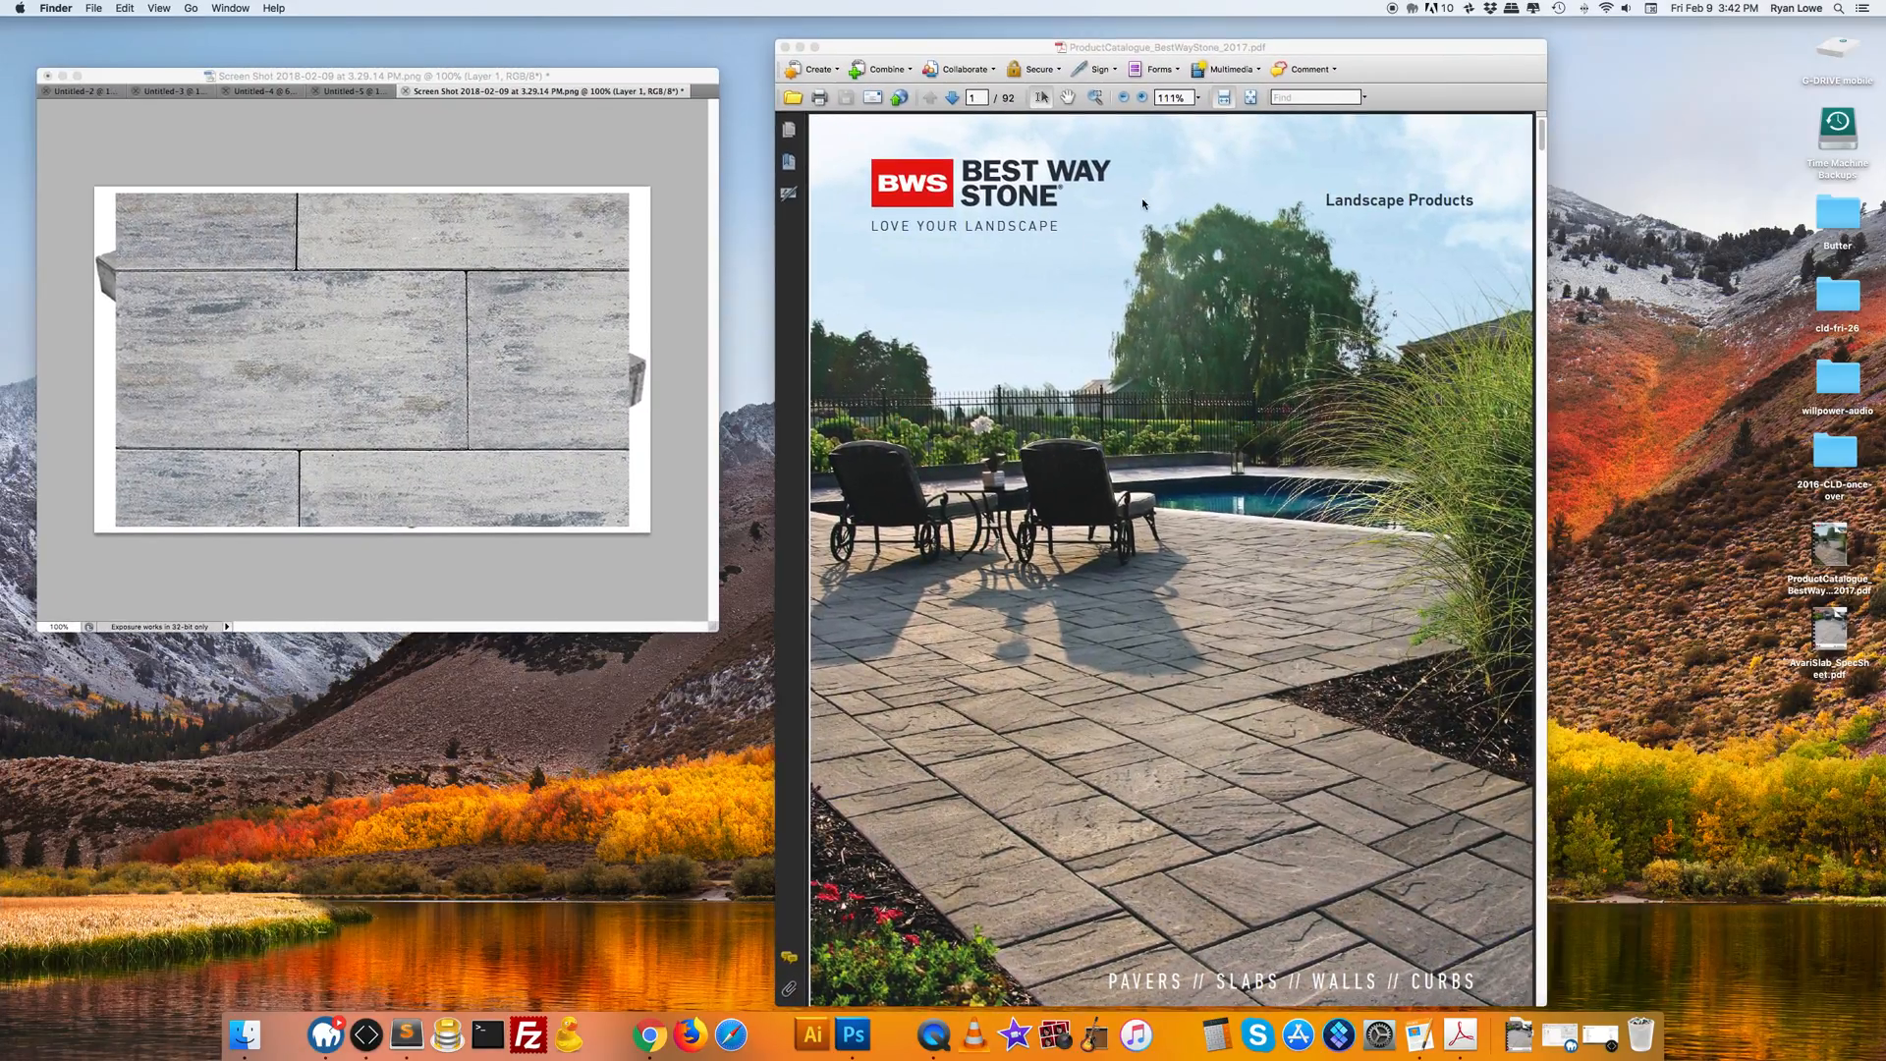
pyautogui.moveTo(1204, 441)
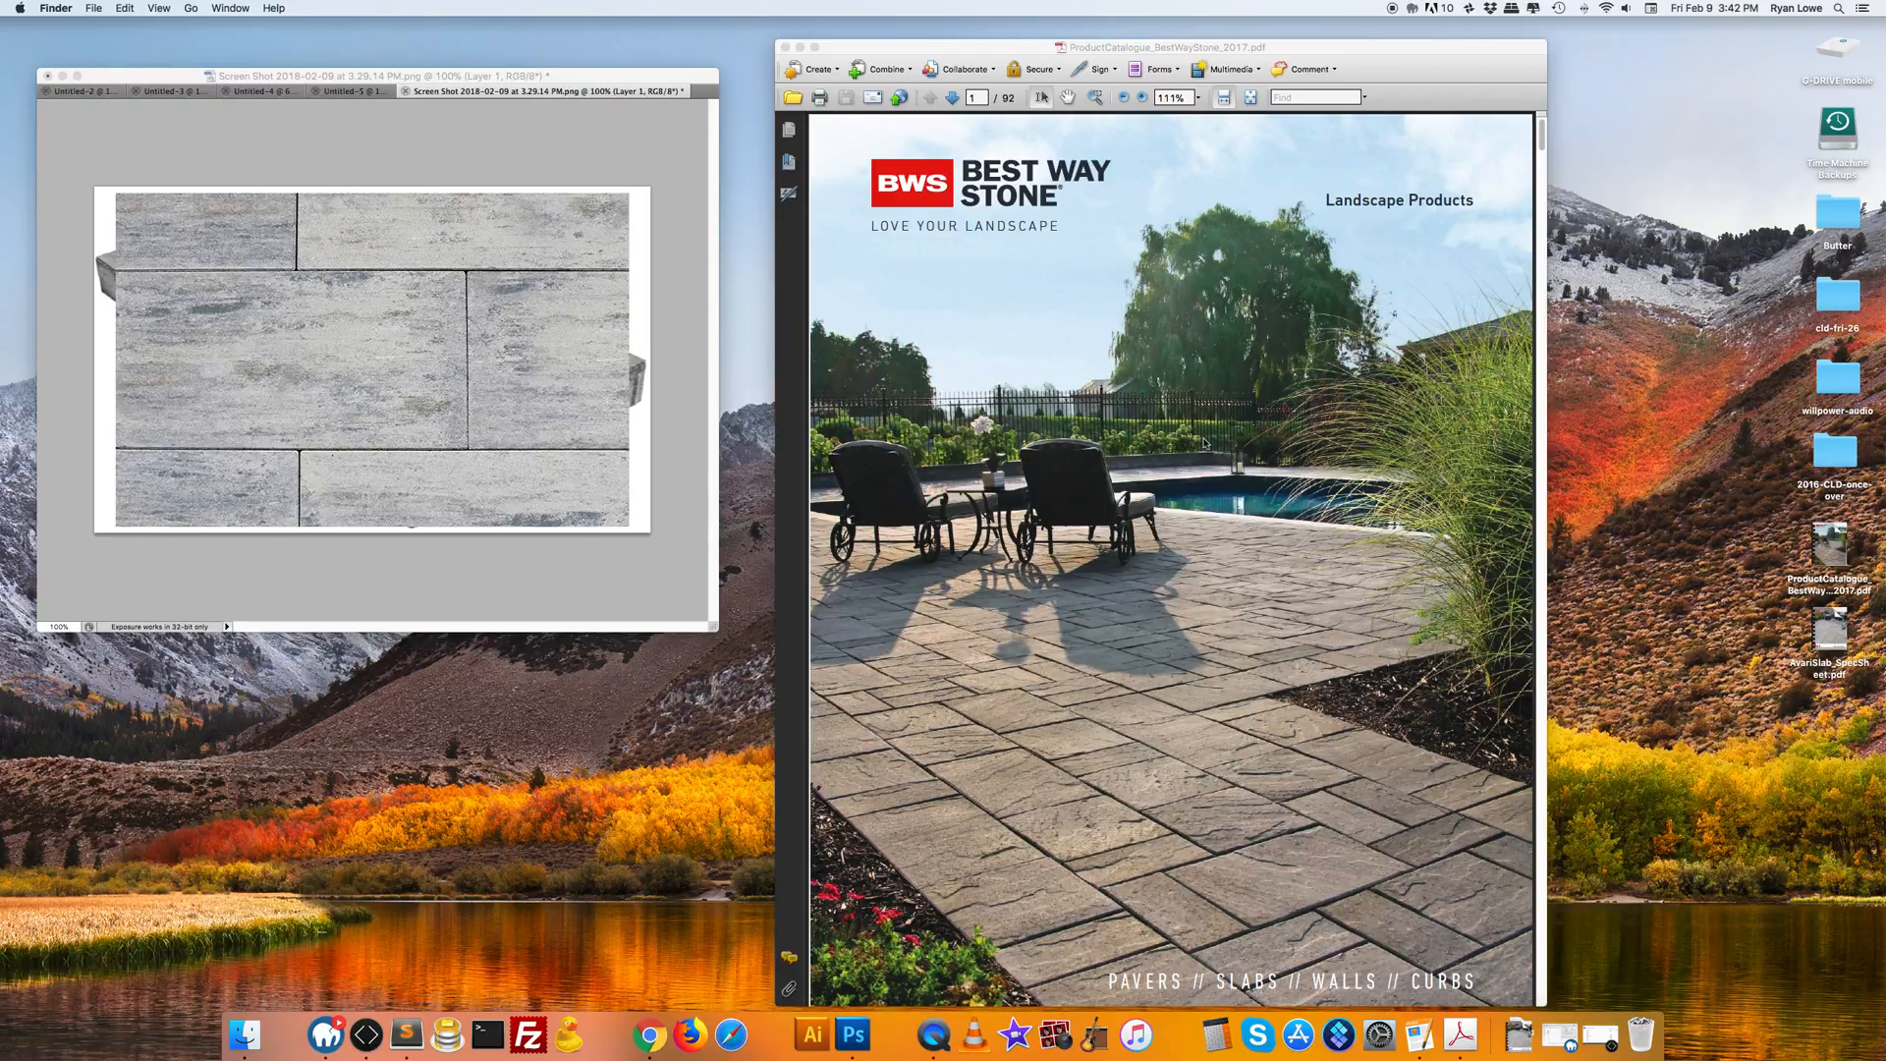
pyautogui.moveTo(944, 401)
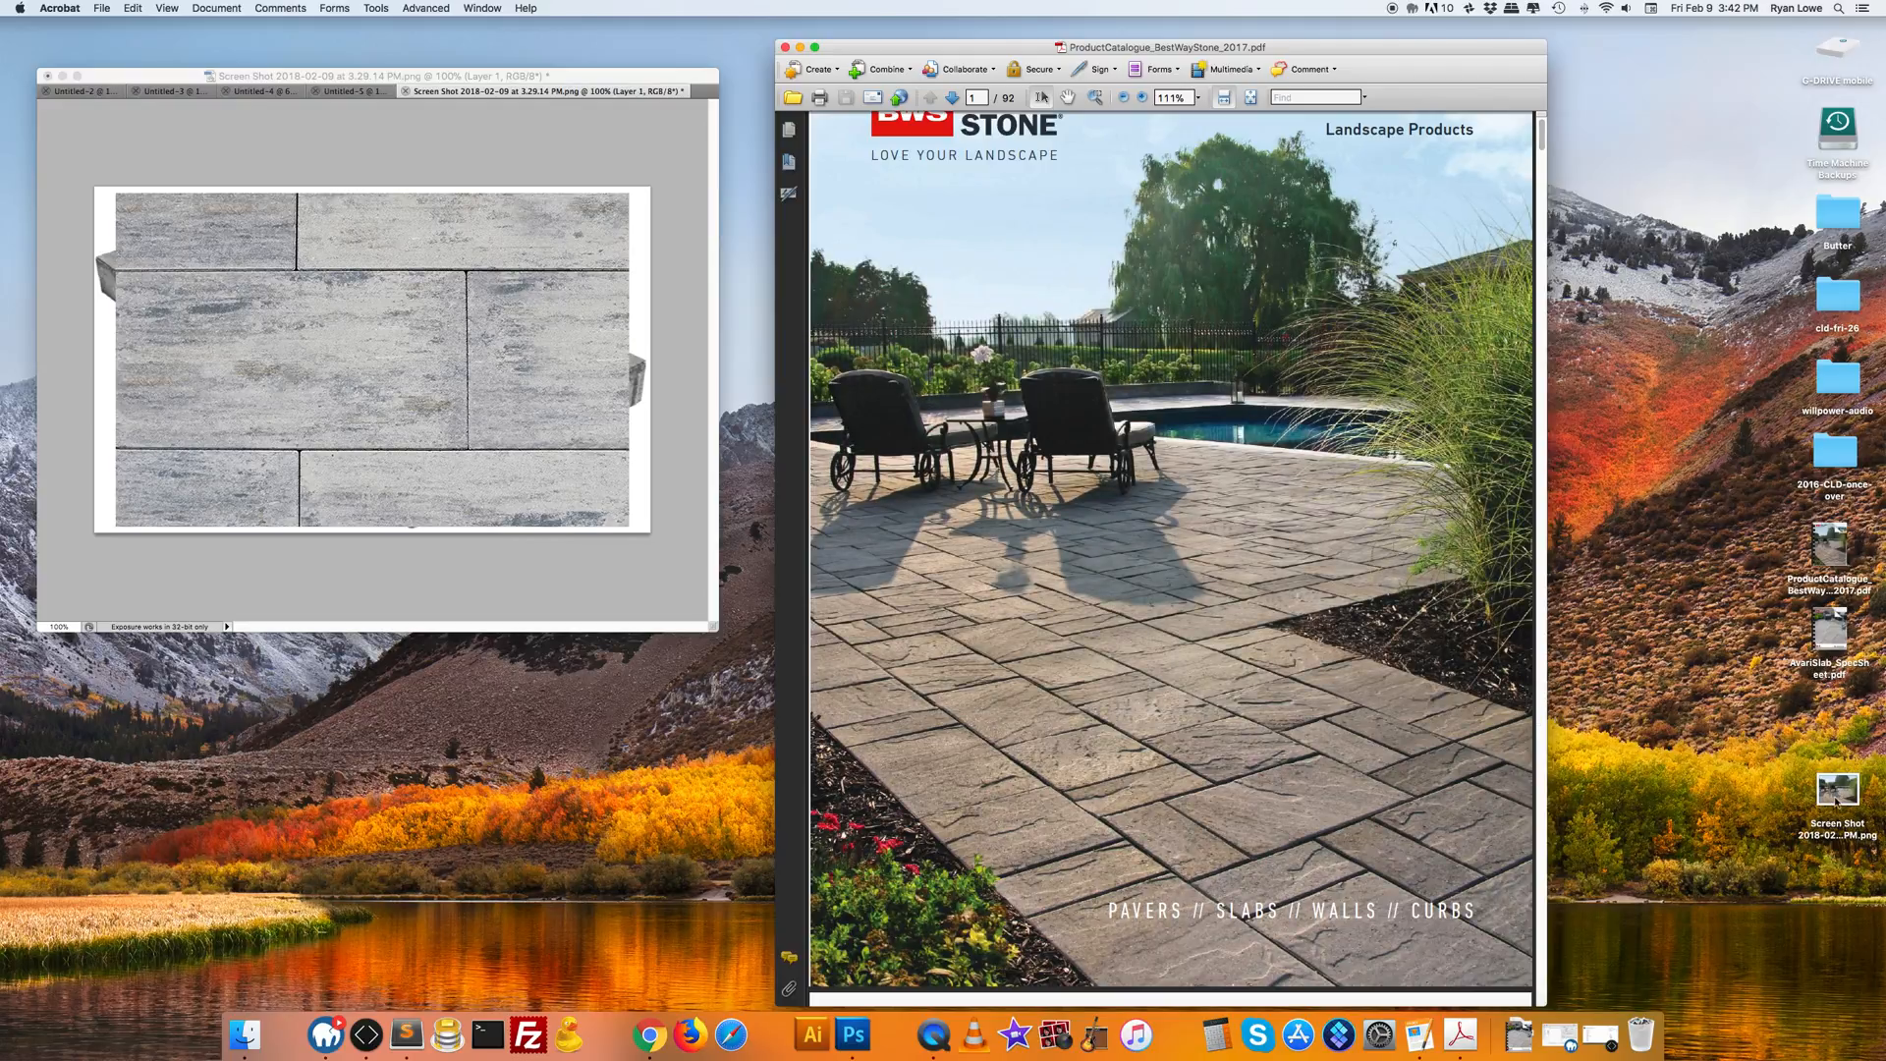
# Activate Photoshop with the two-layer paver document beside the catalogue
pyautogui.click(853, 1035)
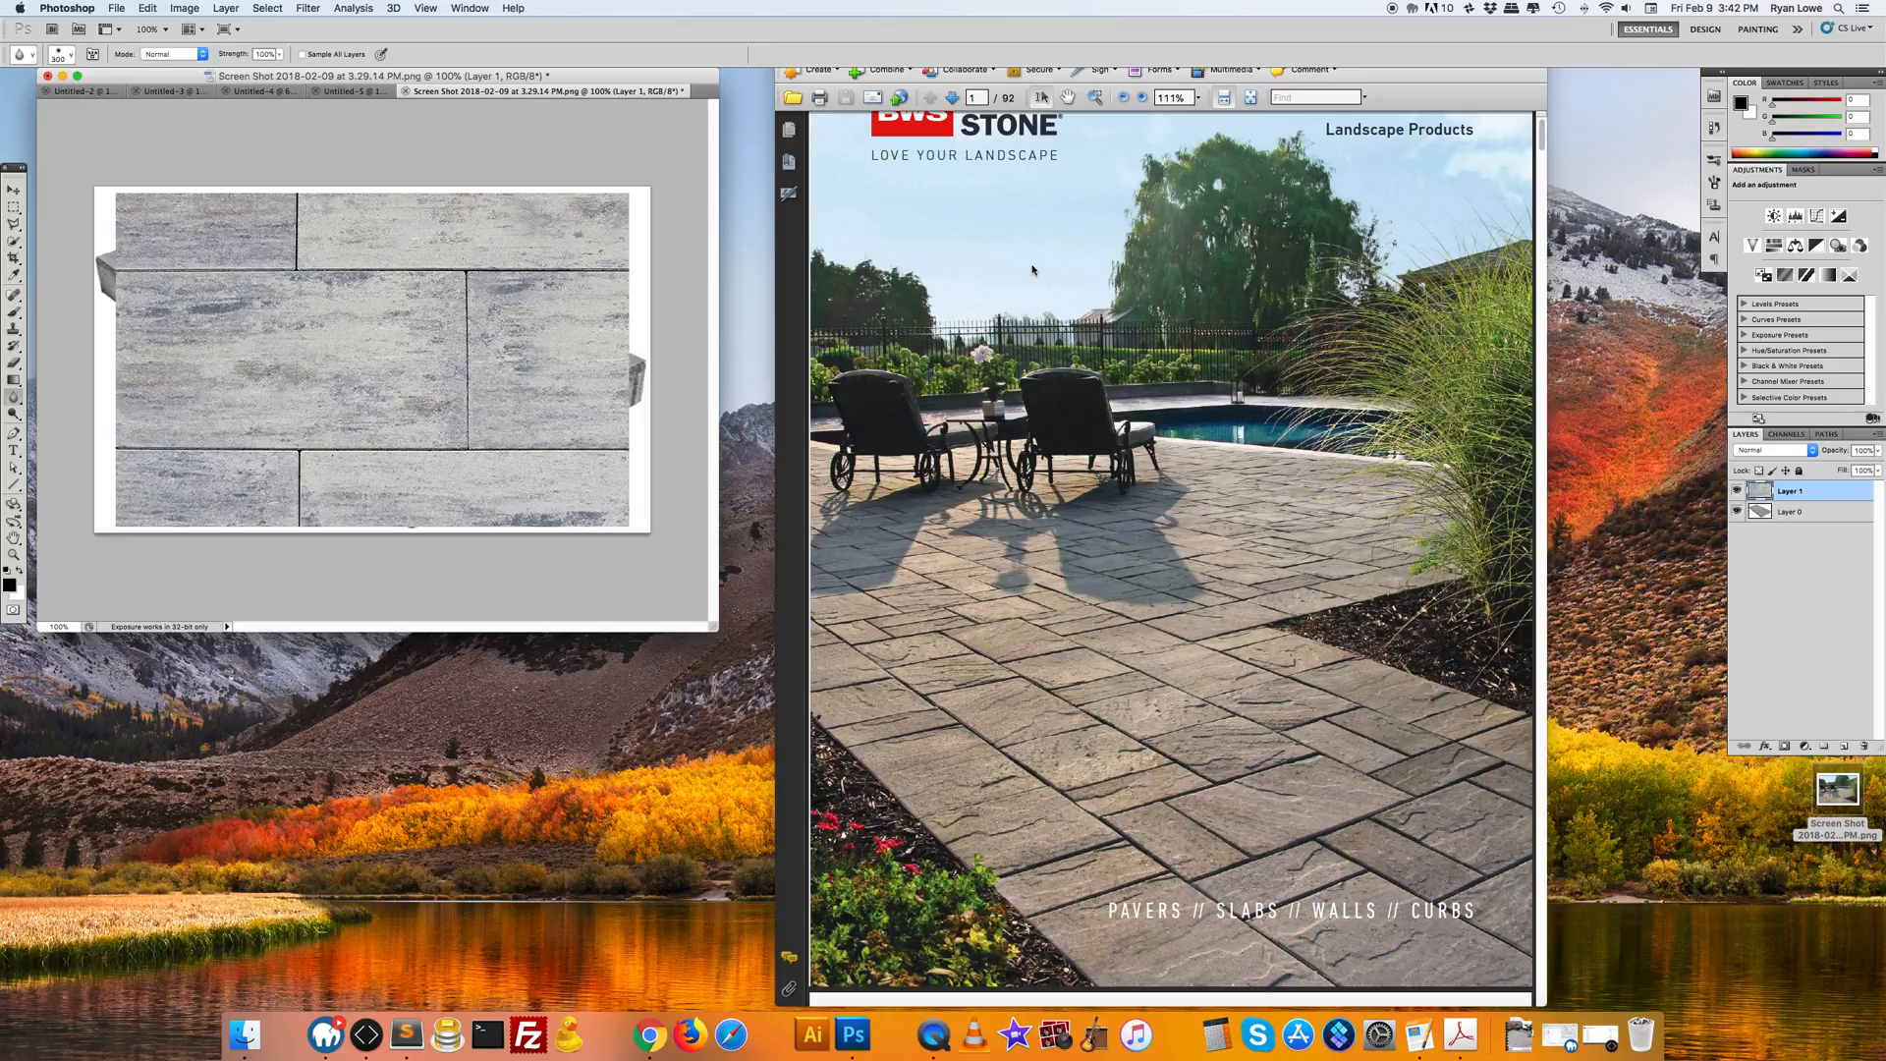
pyautogui.moveTo(1032, 267)
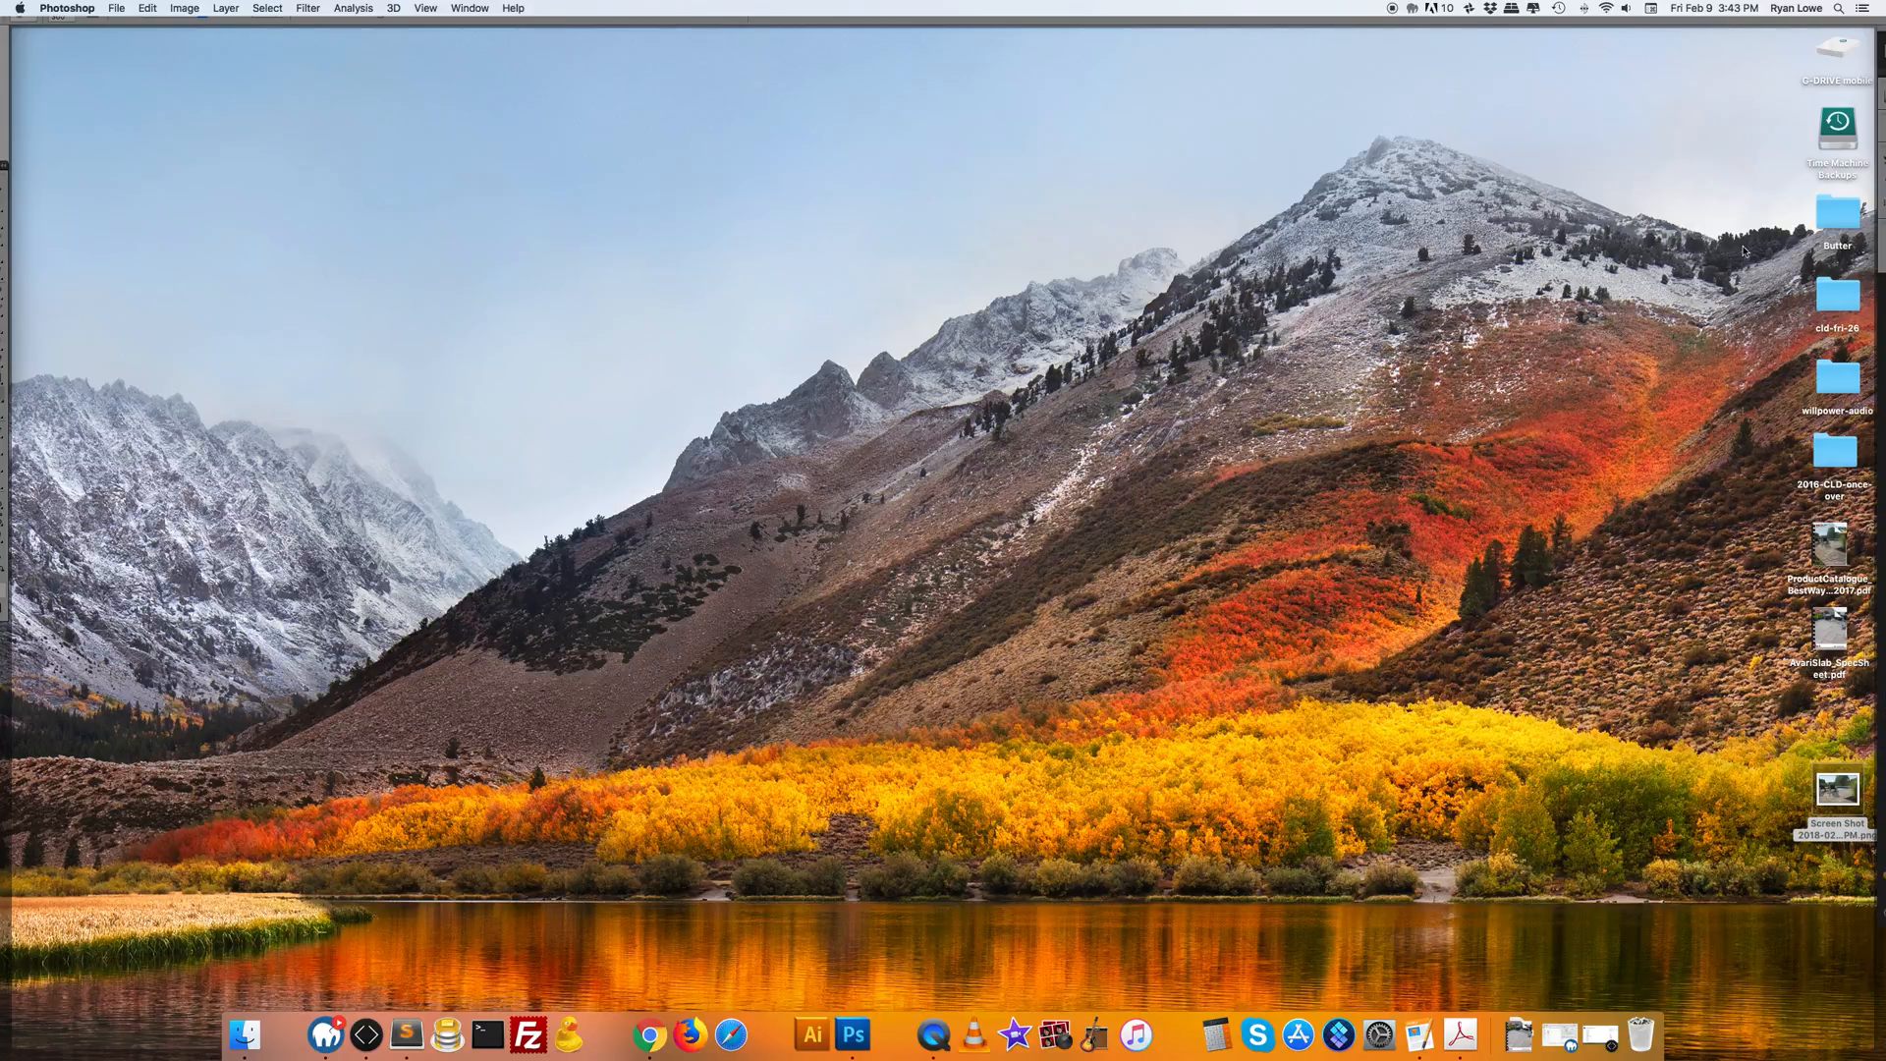
pyautogui.moveTo(1275, 391)
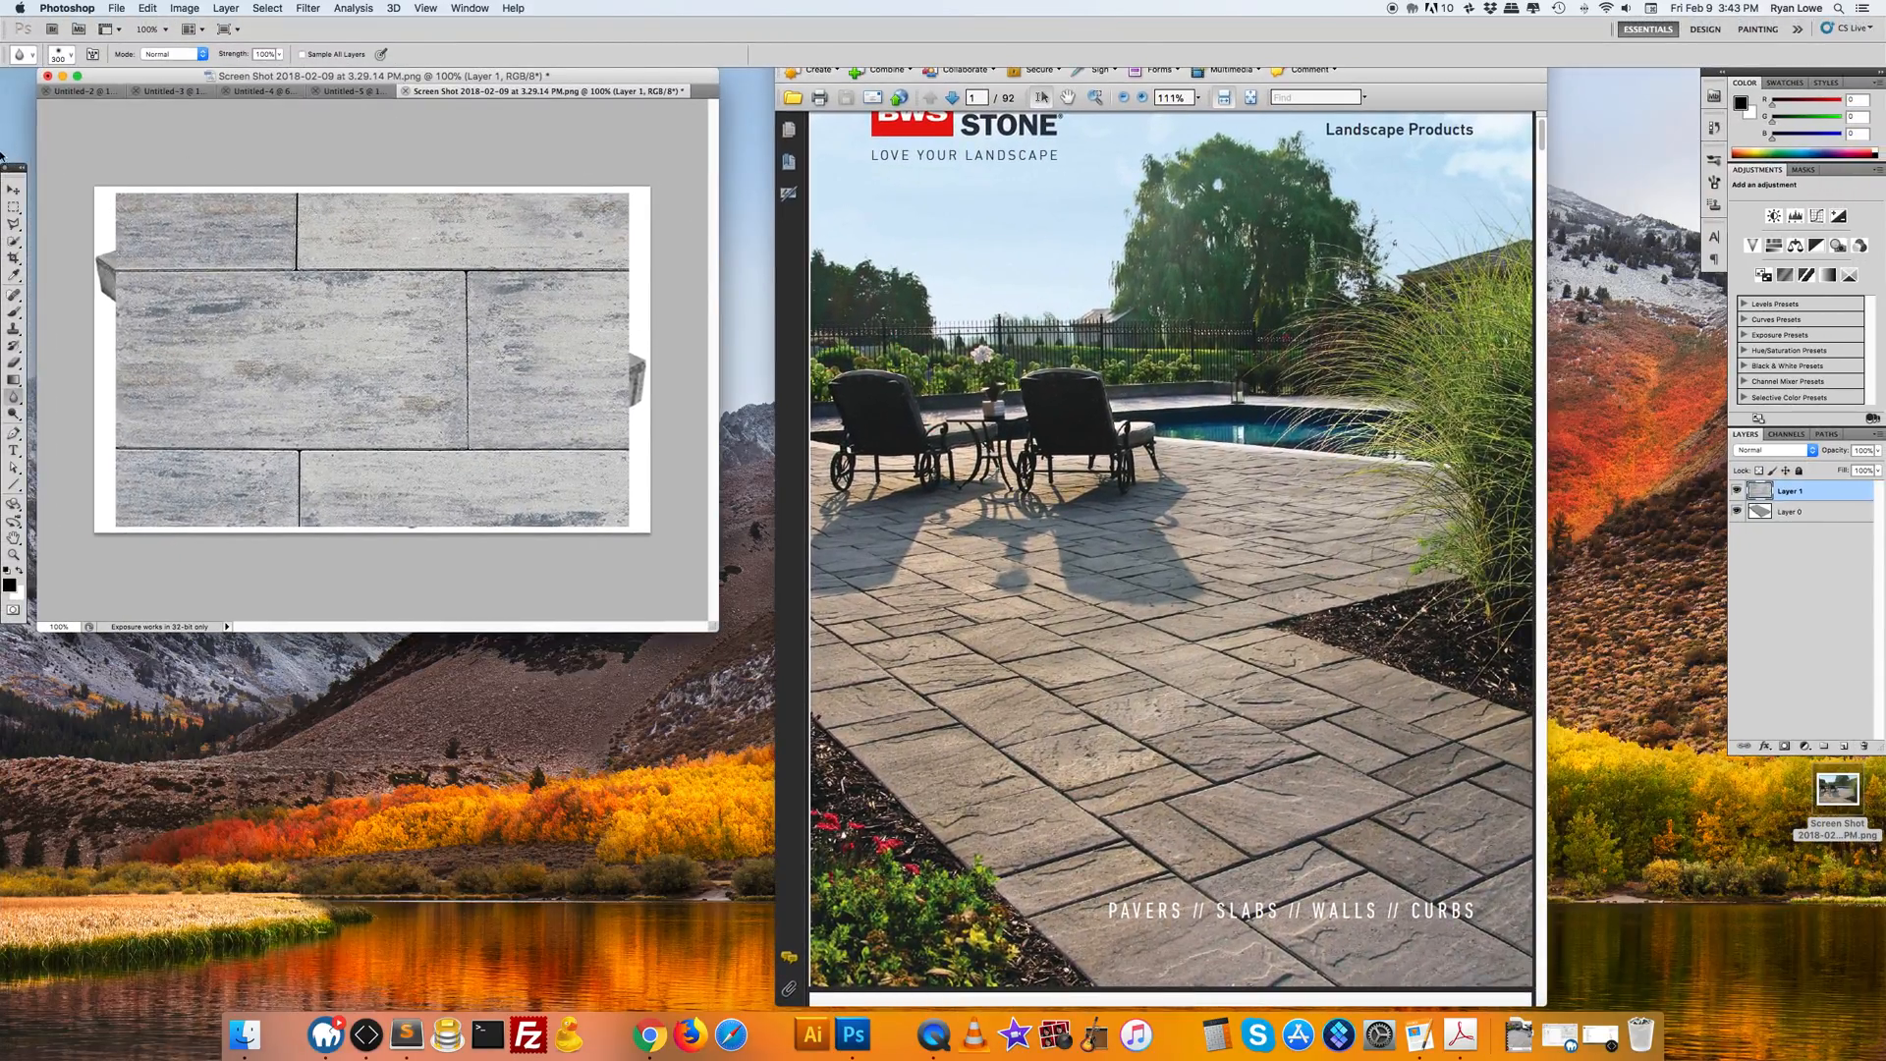
pyautogui.rightClick(300, 318)
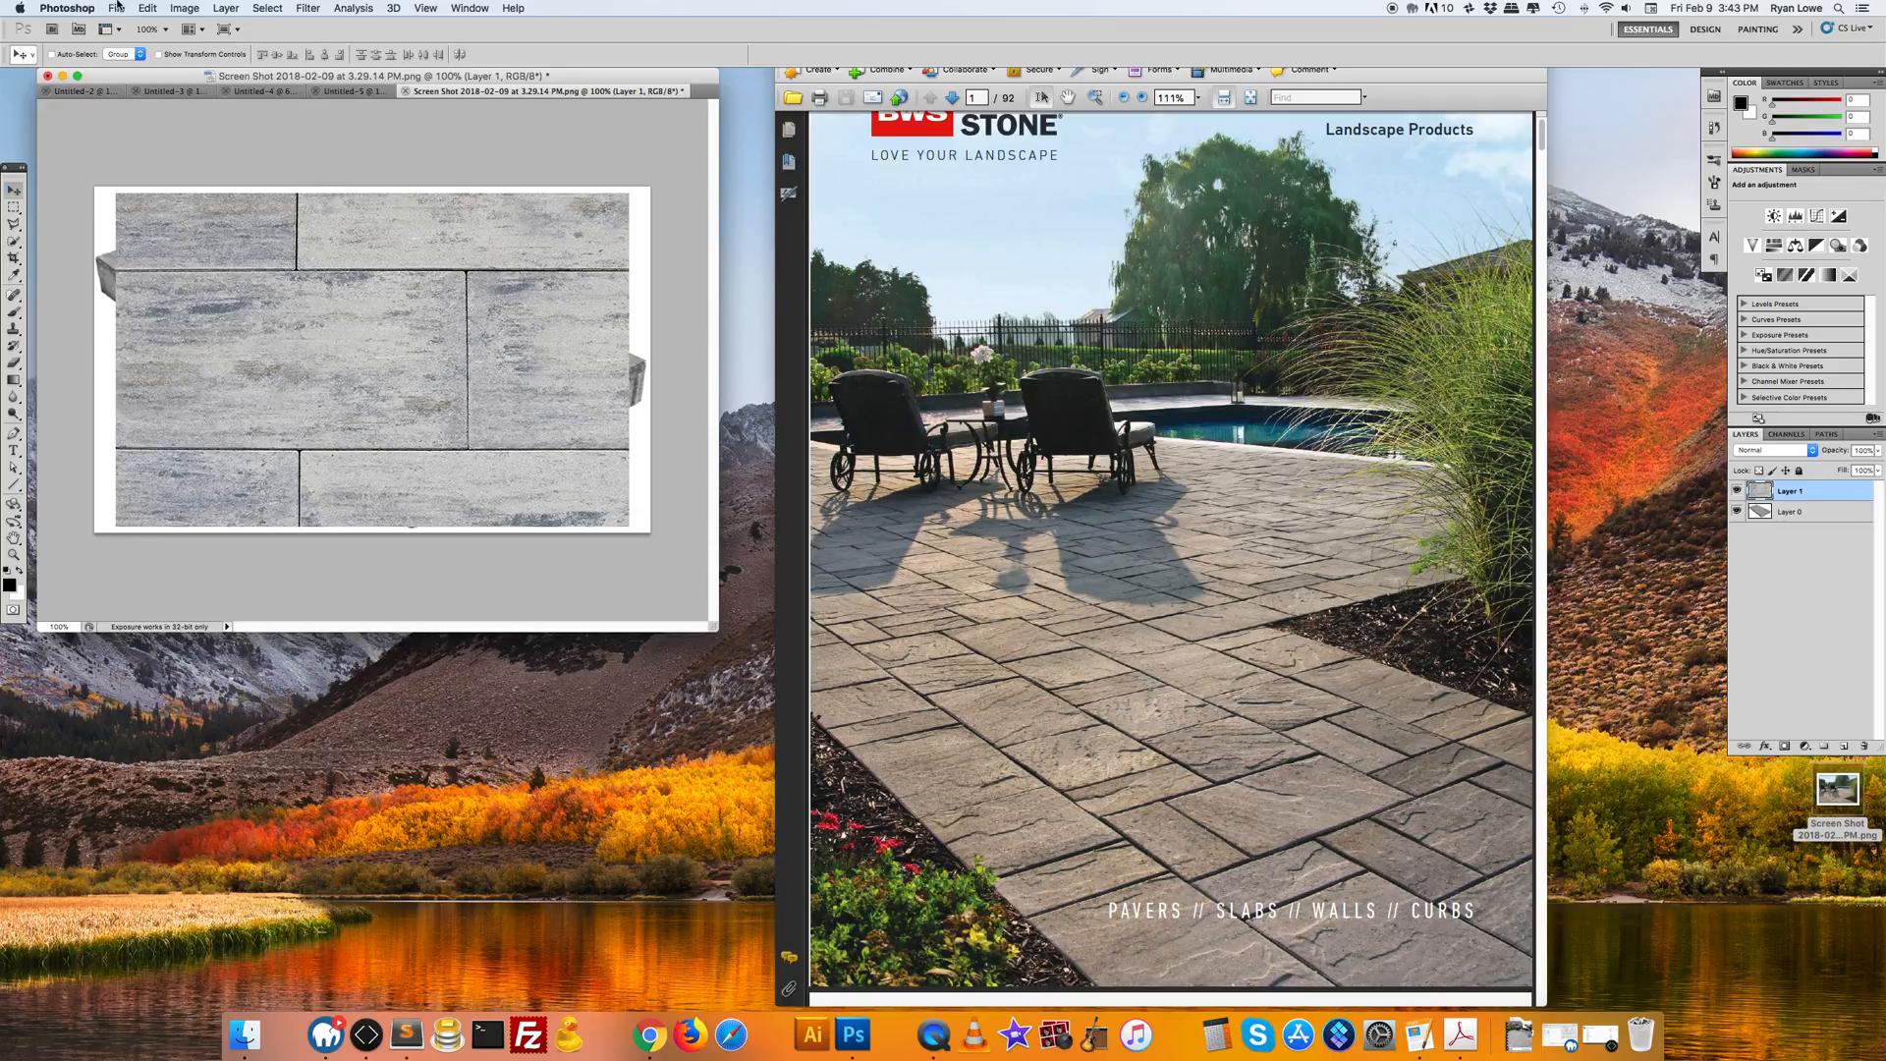
# Paste the catalogue pool photo into the Photoshop document as a third layer
pyautogui.click(147, 9)
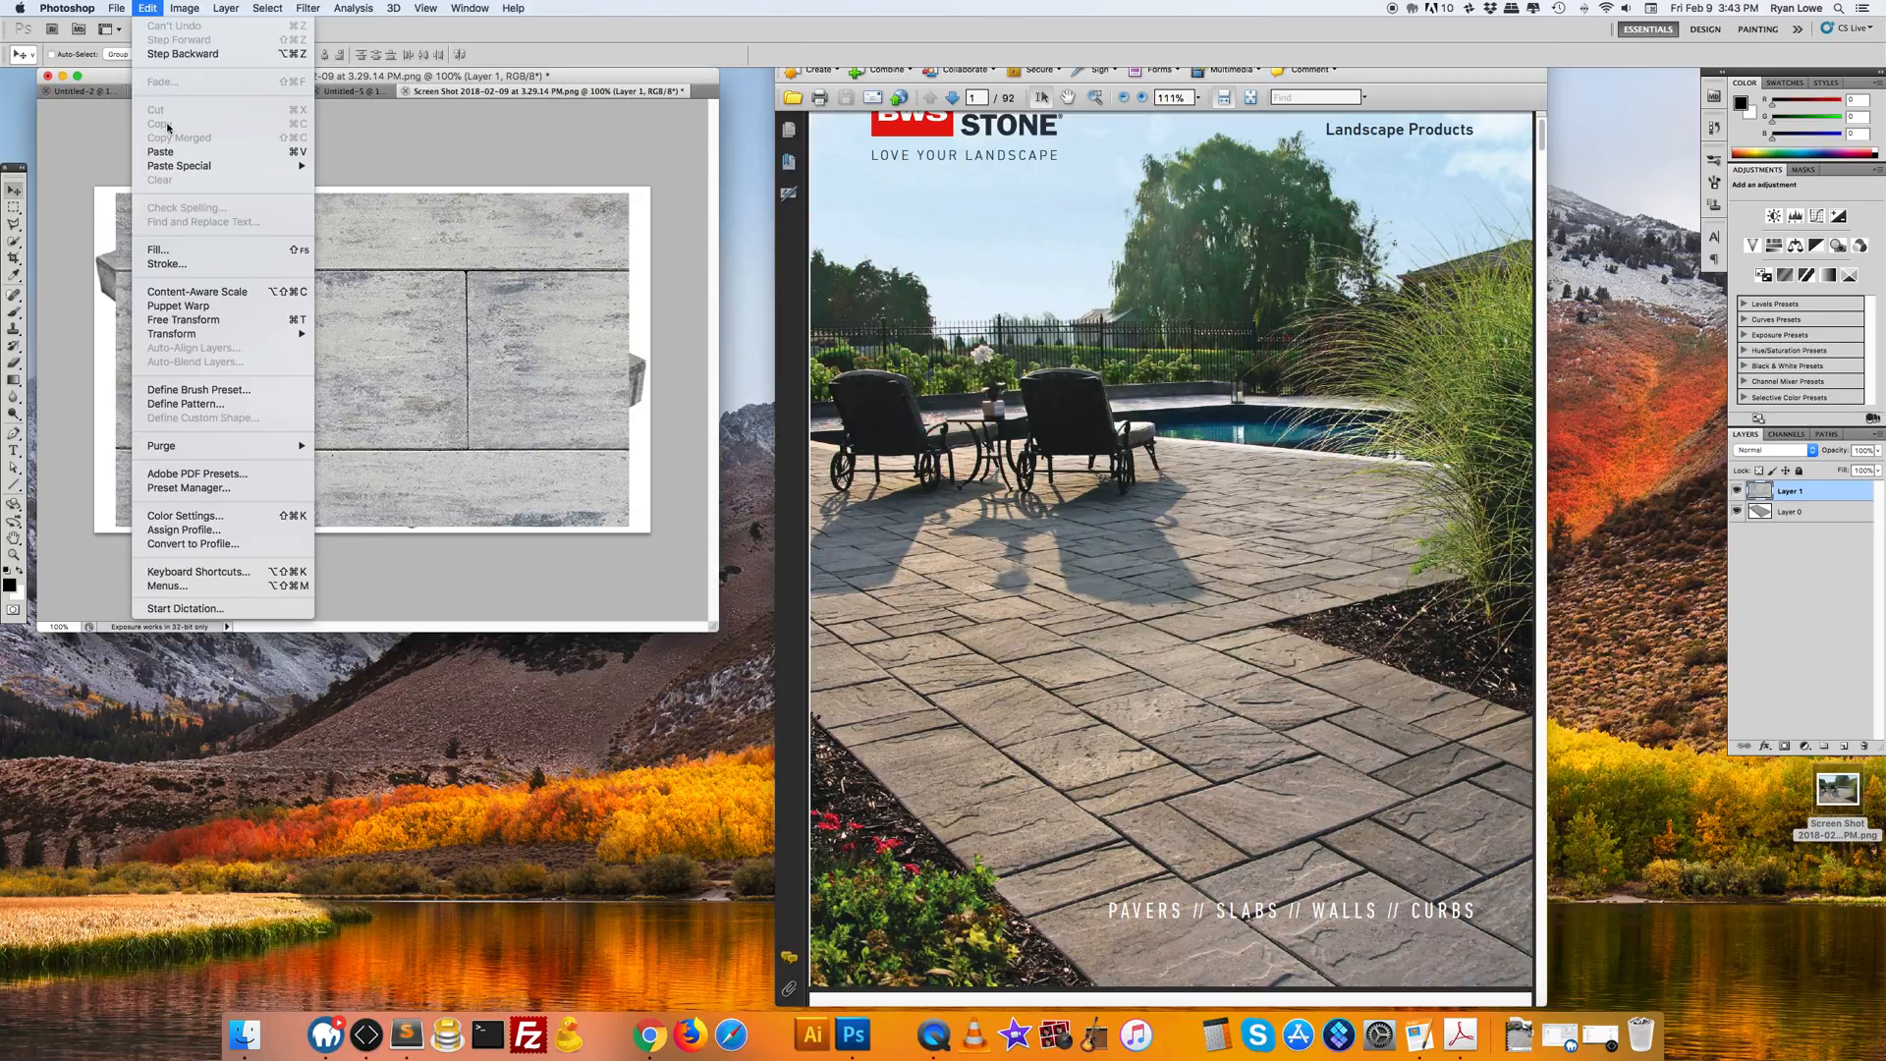
pyautogui.click(160, 151)
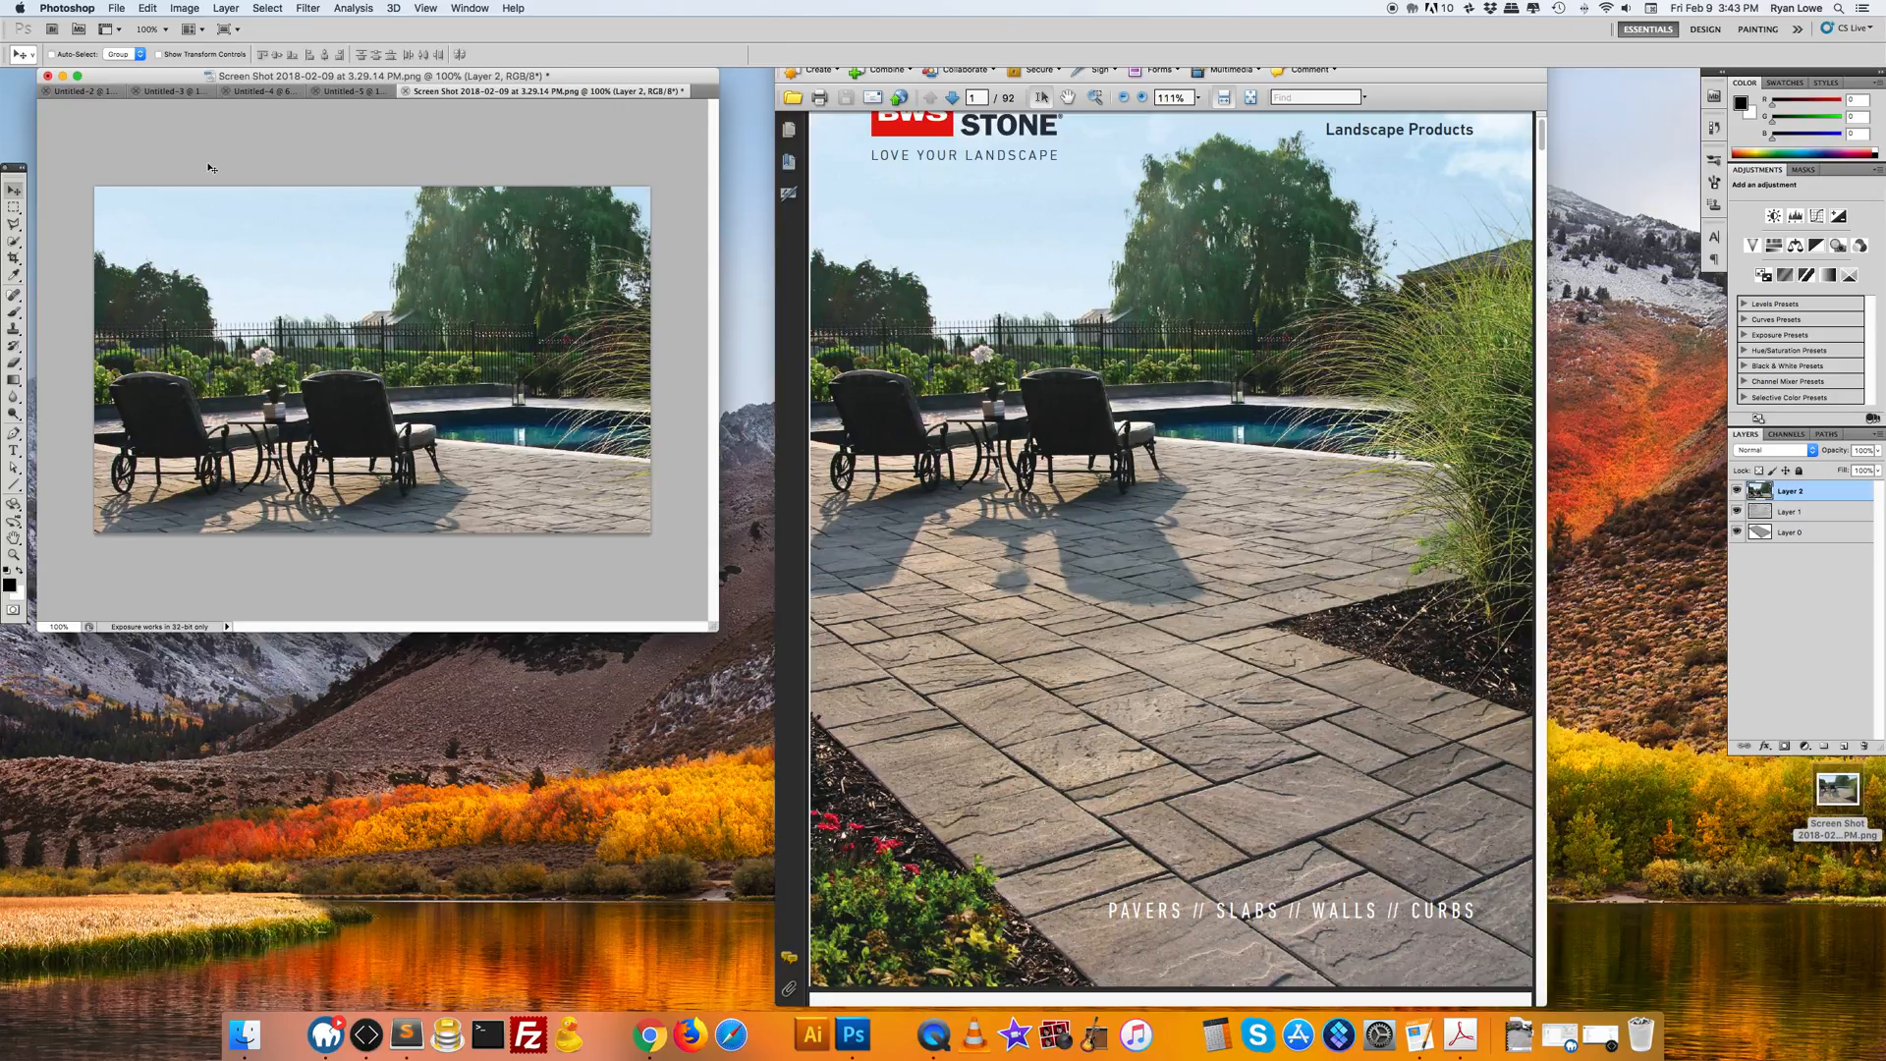
pyautogui.scroll(-3)
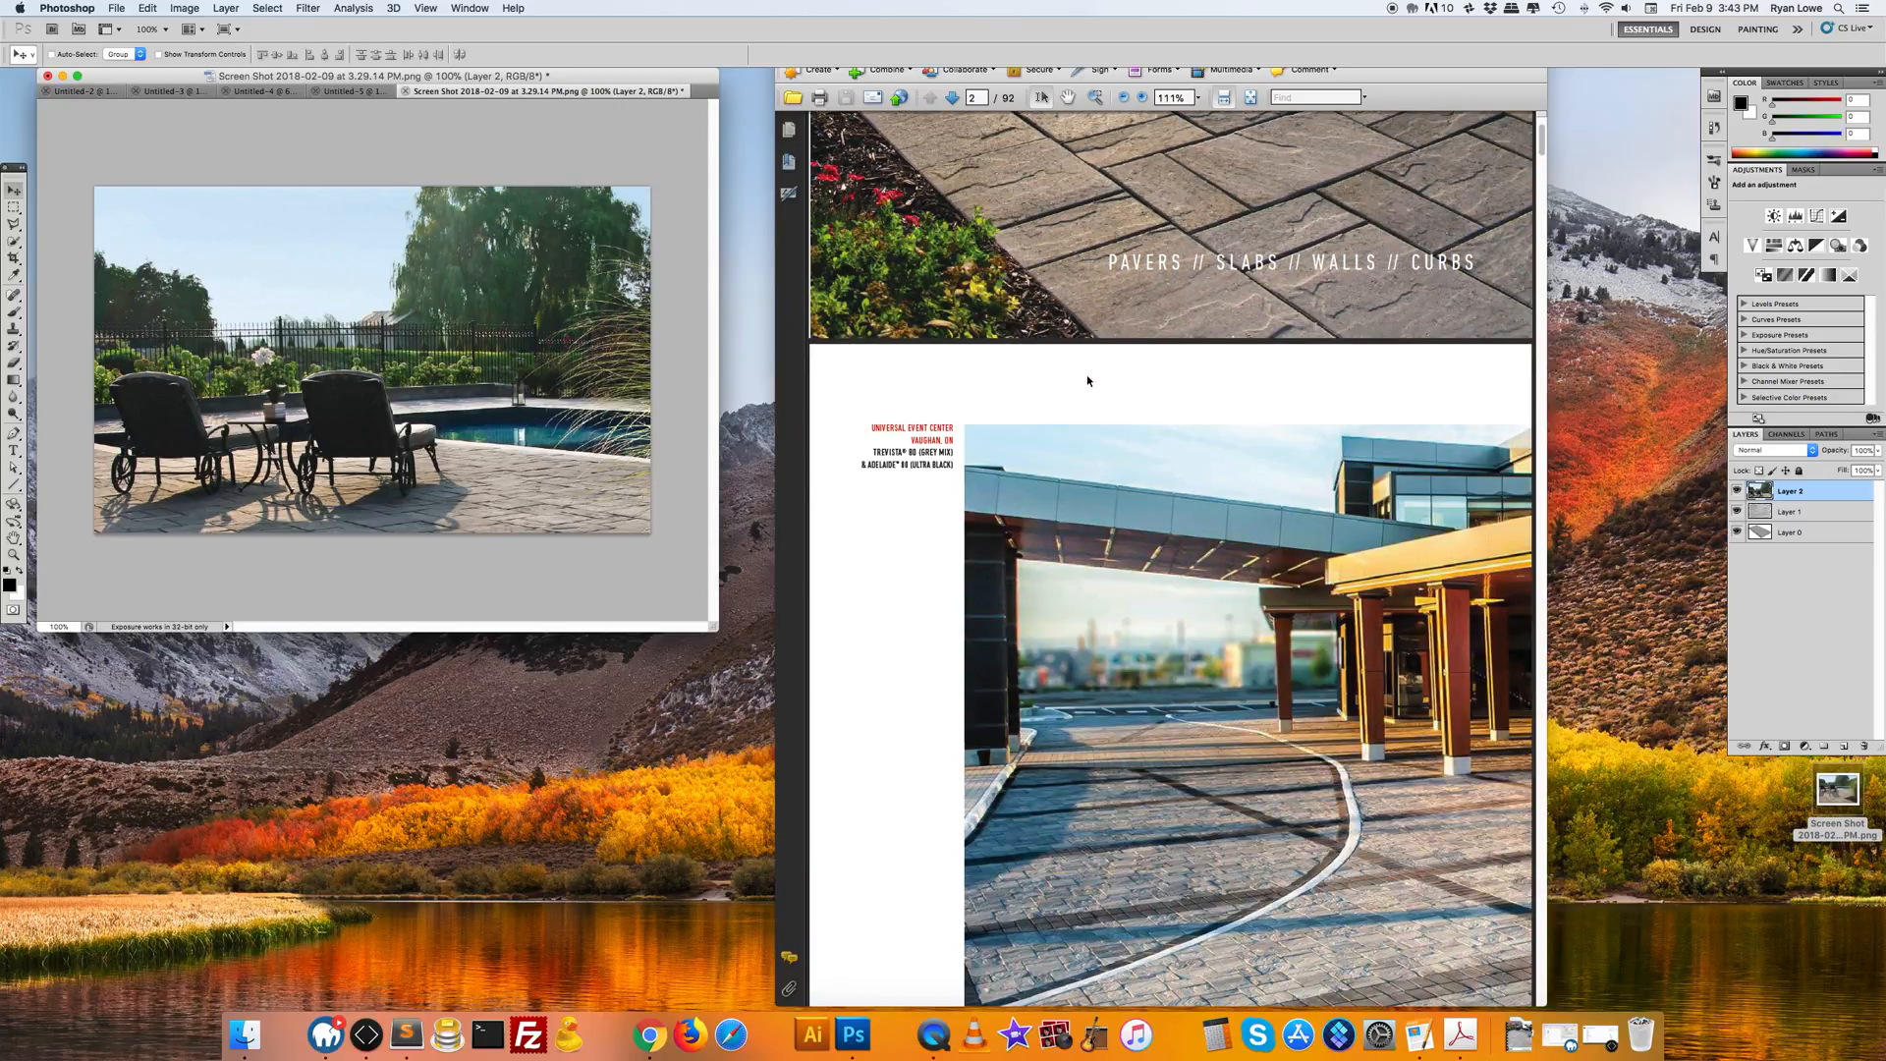
# Scroll Acrobat to page 2 showing the Universal Event Center driveway
pyautogui.scroll(-3)
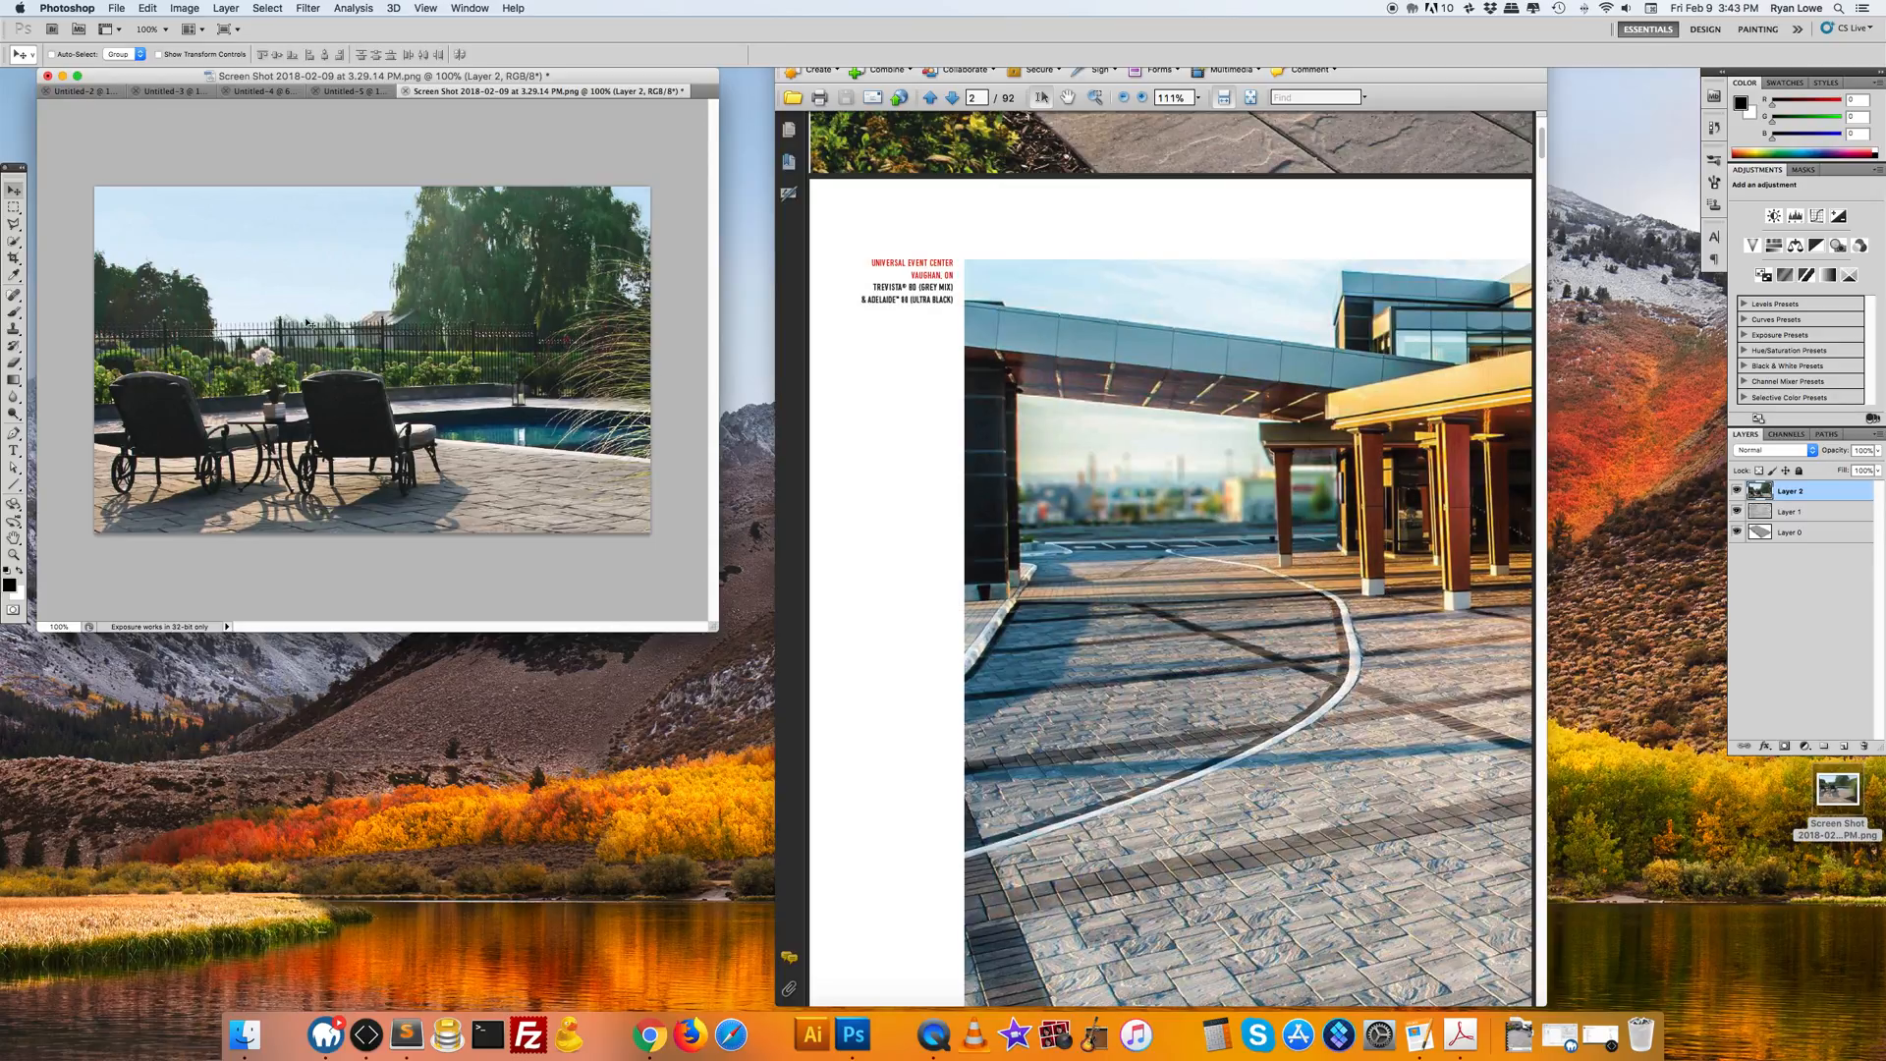
pyautogui.moveTo(513, 183)
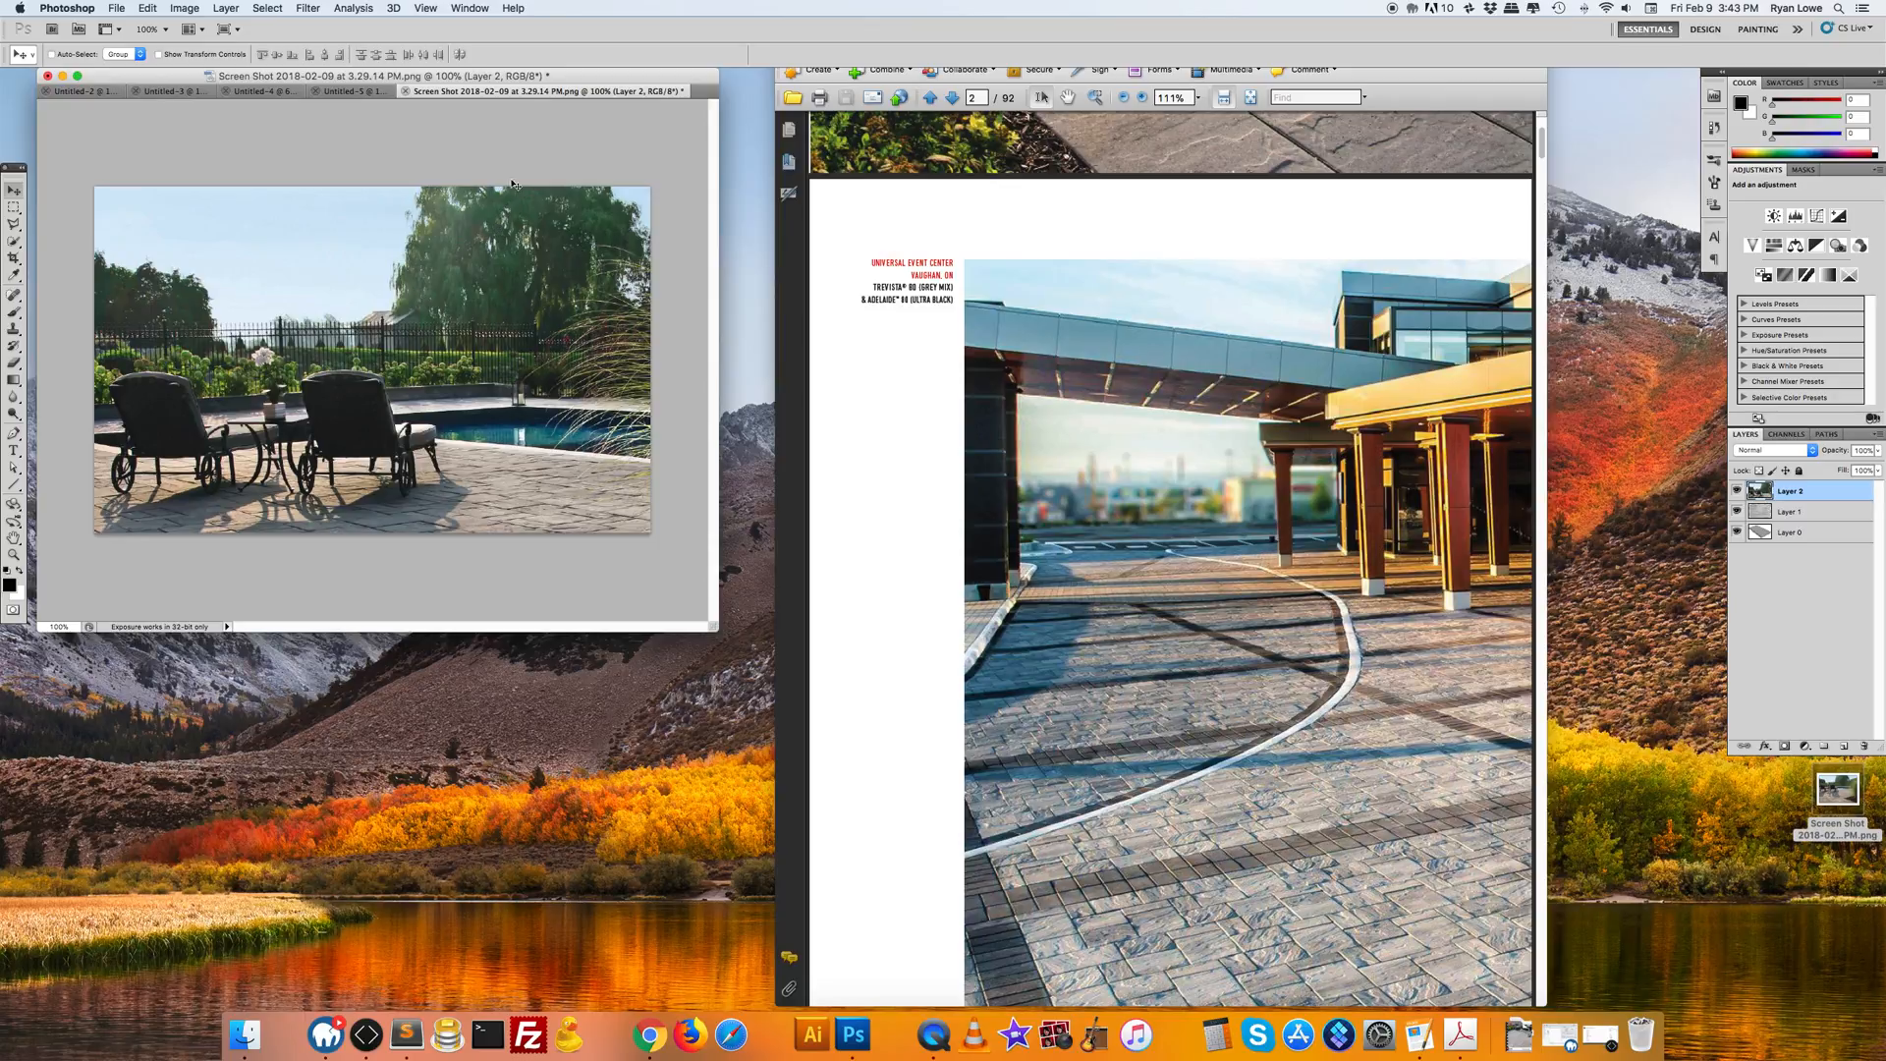
pyautogui.moveTo(353, 357)
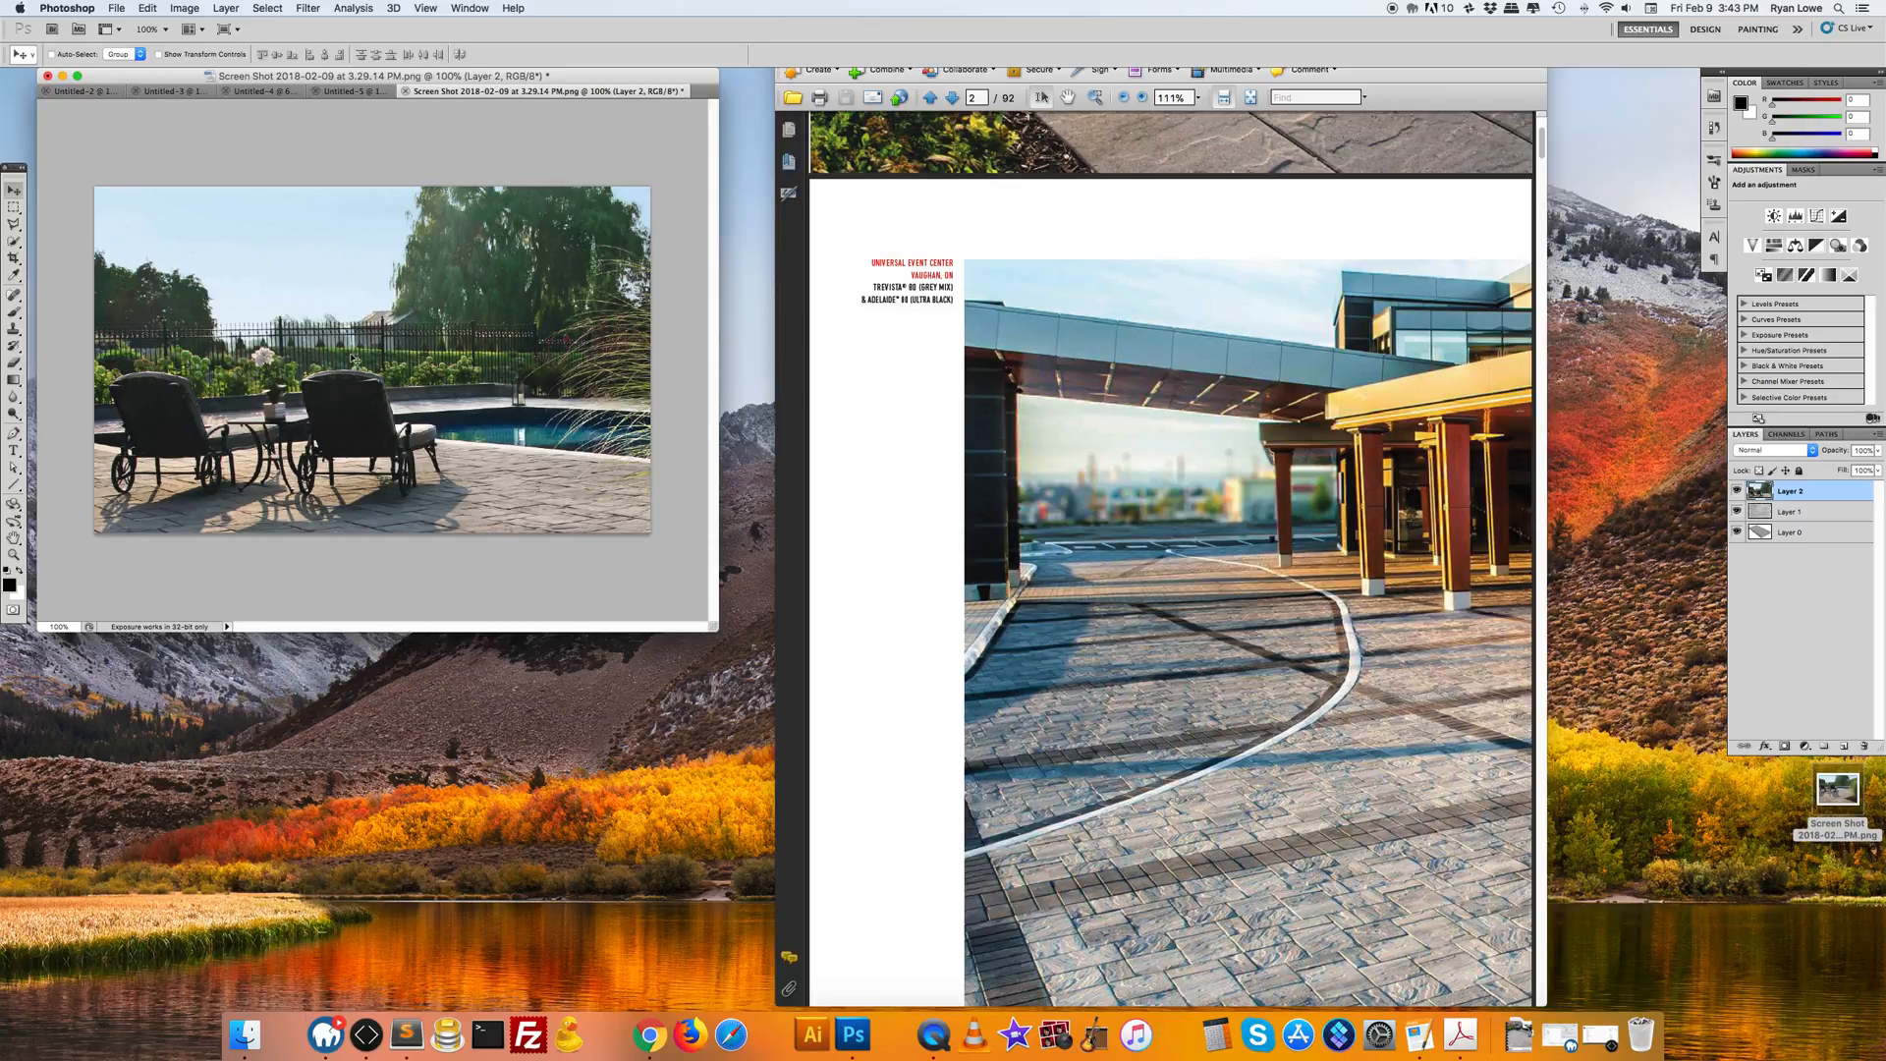